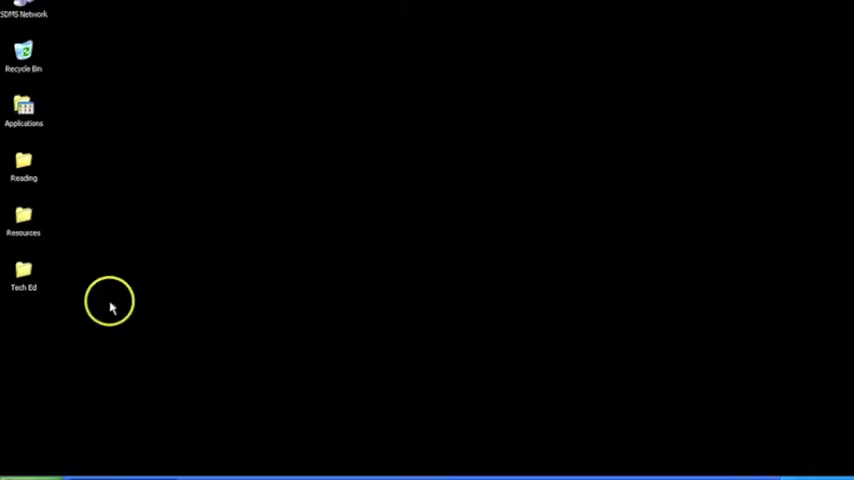
Step: Open Tech Ed, then Sikora, and launch the ROBOLAB 2.5.4 shortcut
double_click(23, 270)
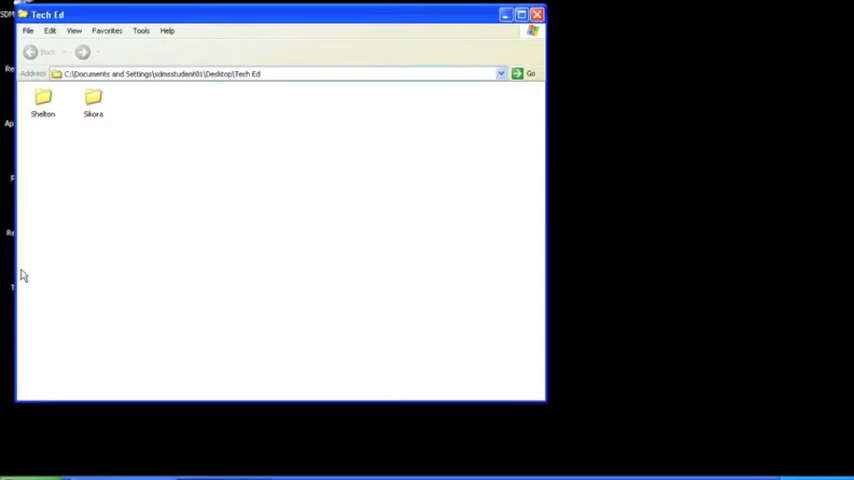
left_click(92, 100)
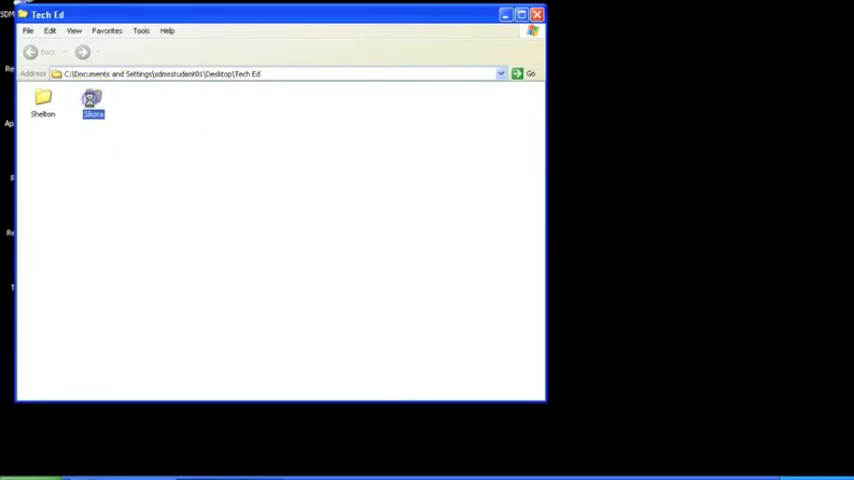
double_click(92, 100)
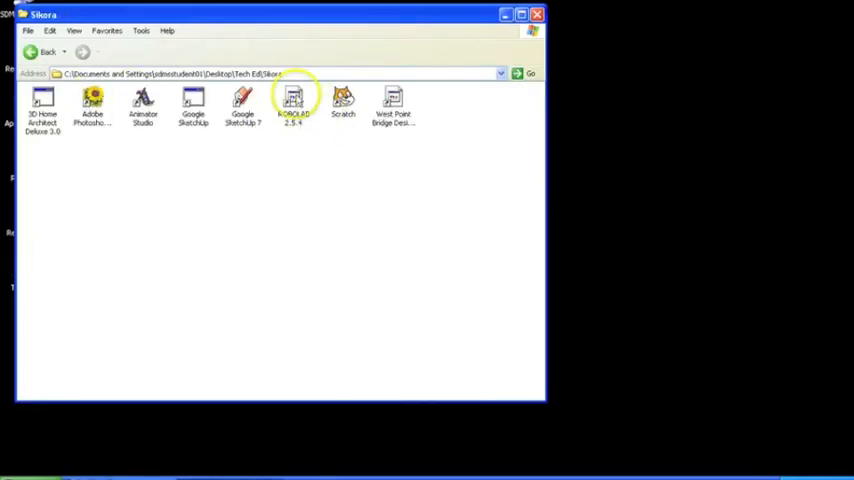
double_click(293, 100)
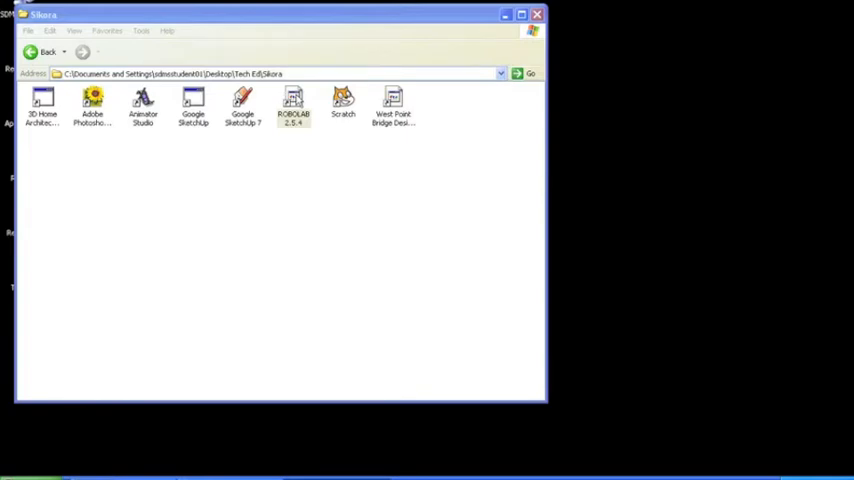
Step: Launch ROBOLAB 2.5.4, enter Programmer mode, and choose the Pilot 1 level
double_click(293, 100)
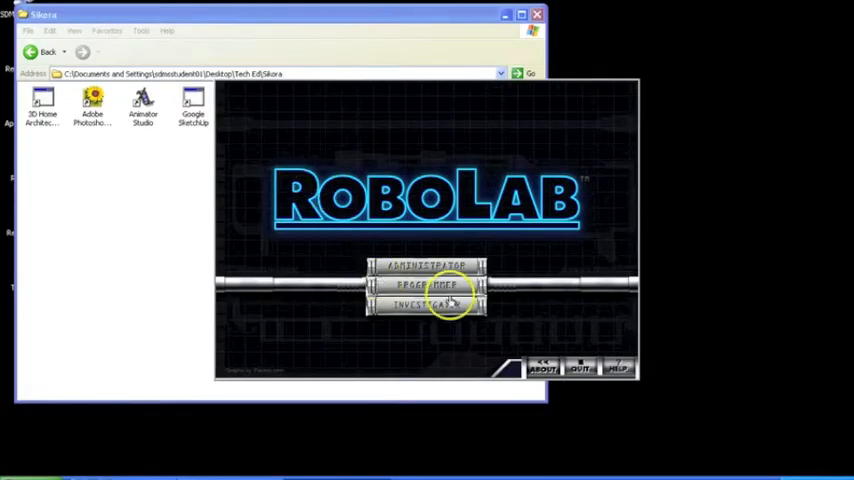
left_click(426, 285)
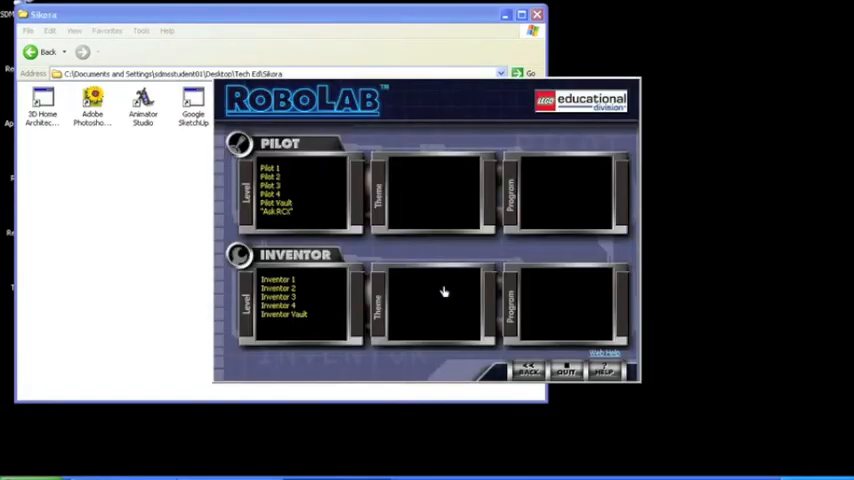
left_click(270, 185)
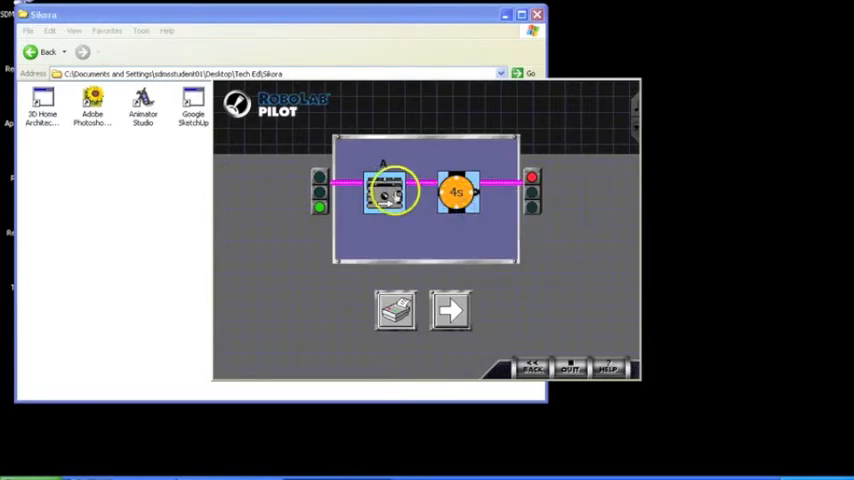
Step: Set motor A to the left-arrow direction and the stopwatch wait to 4 seconds
left_click(390, 190)
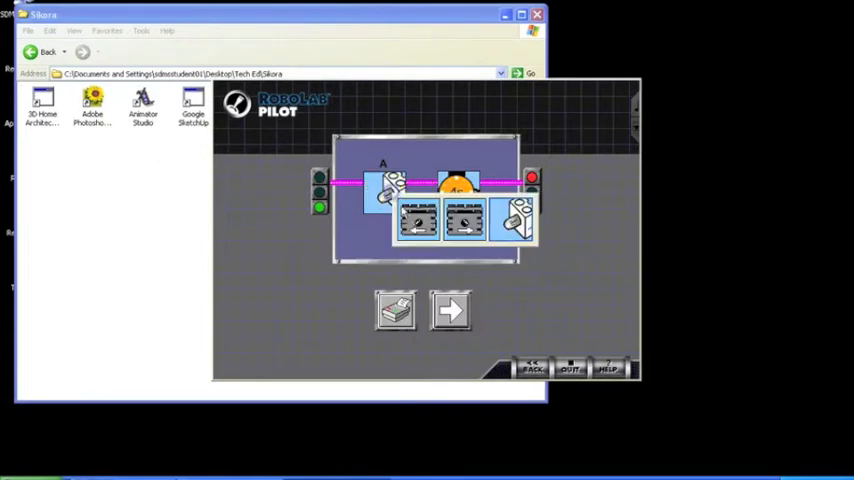
left_click(457, 188)
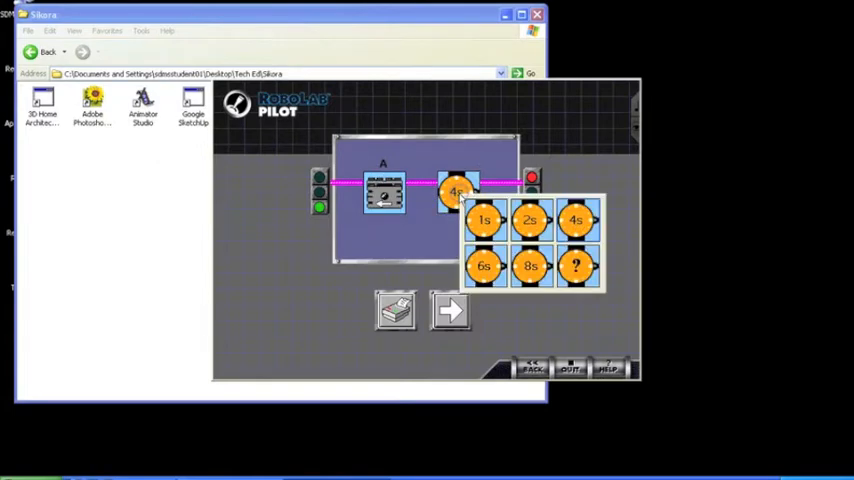
left_click(577, 265)
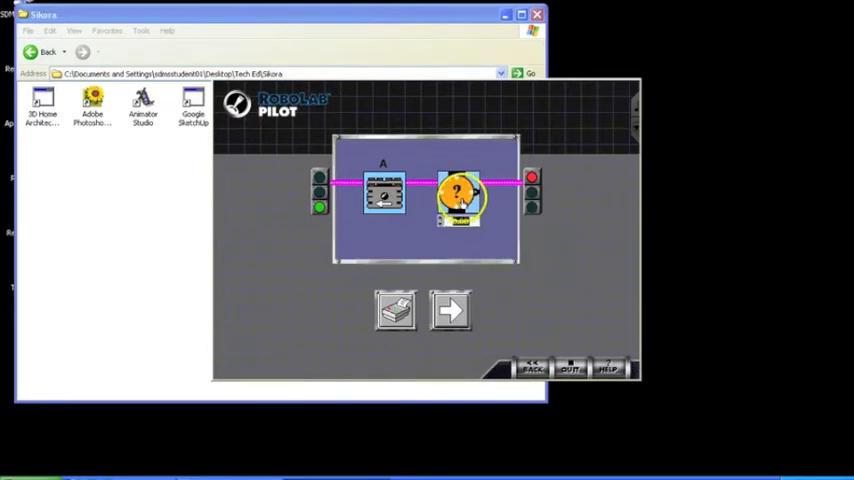
left_click(459, 195)
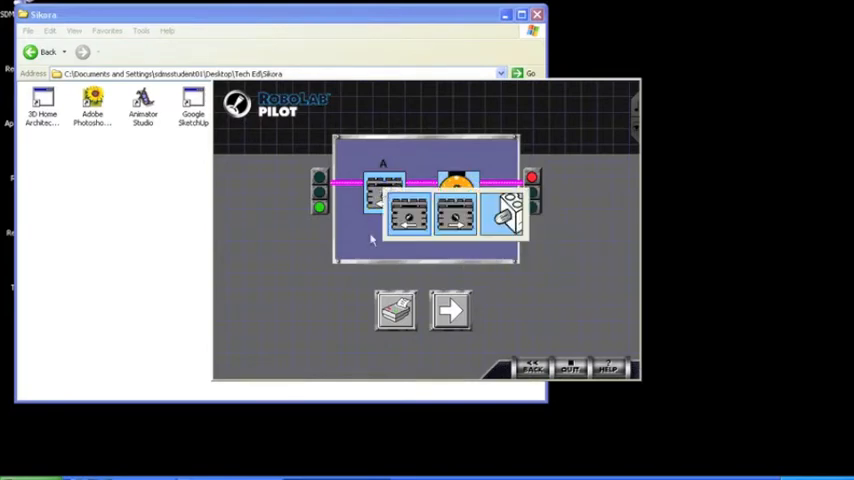
left_click(456, 186)
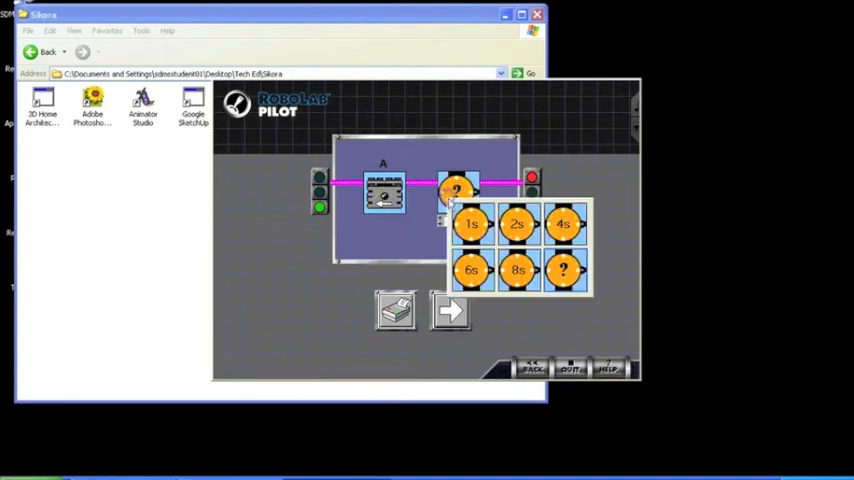
left_click(562, 223)
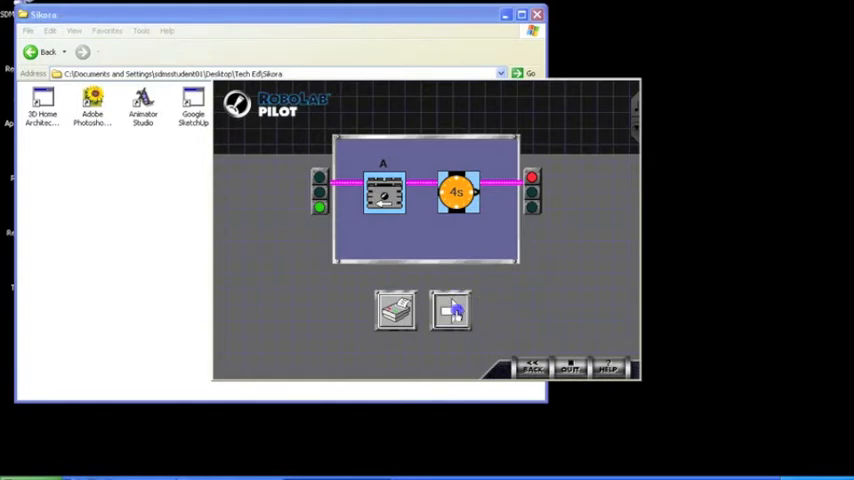
Step: Download the Pilot 1 program to the robot, confirming USB #1
left_click(452, 311)
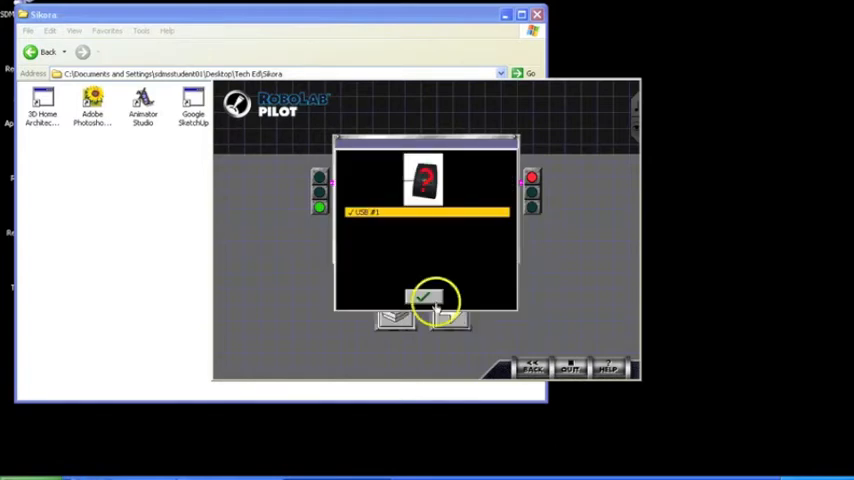
left_click(435, 305)
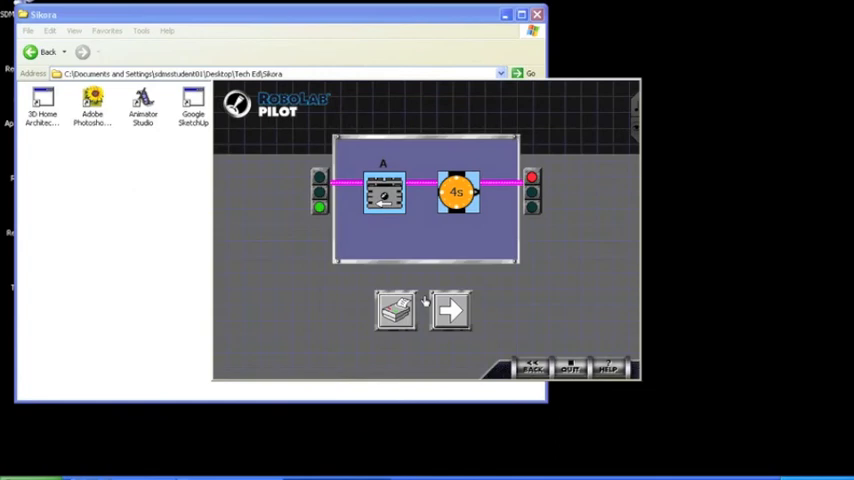
Step: Switch motor A to the right-arrow direction and set the stopwatch to 8 seconds
left_click(384, 193)
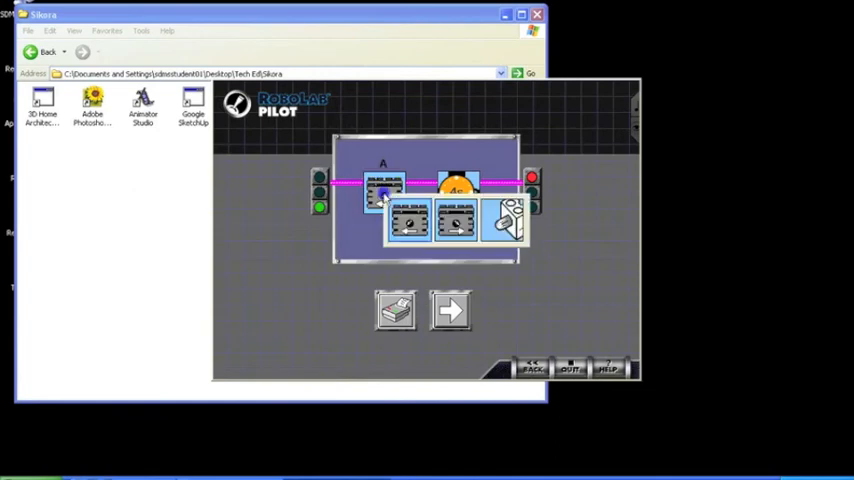
left_click(458, 190)
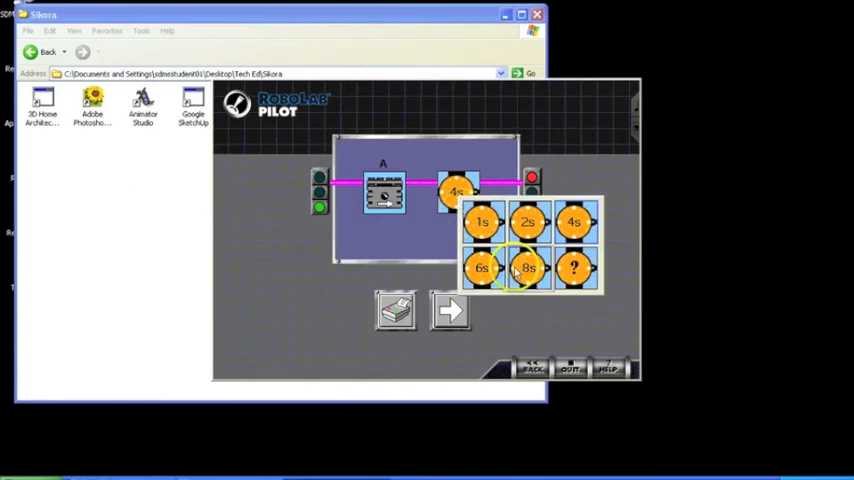
left_click(528, 267)
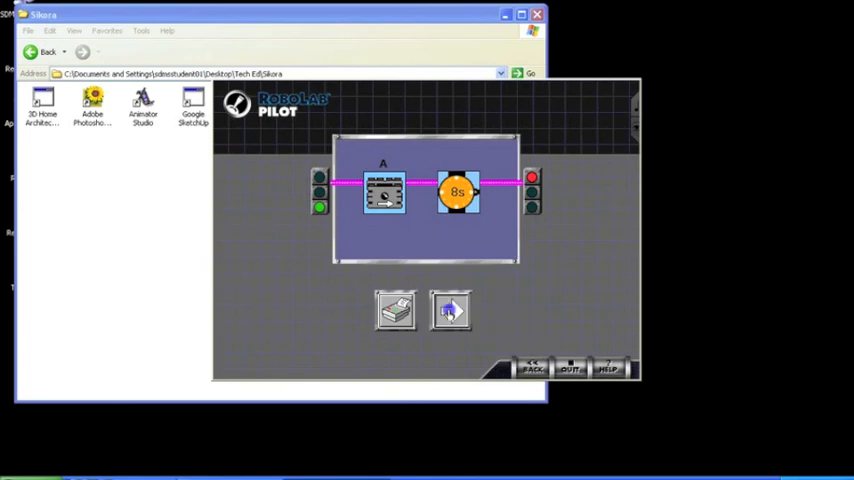